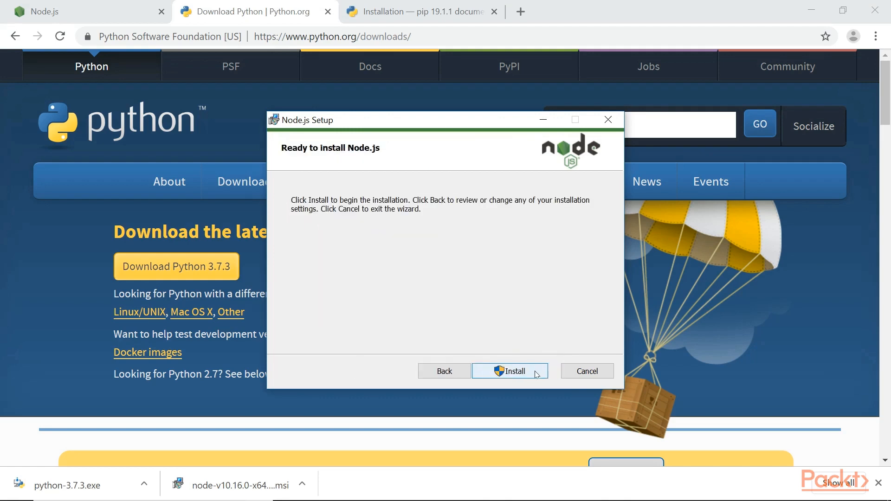
Start the Node.js installation from the ready-to-install wizard page
left_click(509, 371)
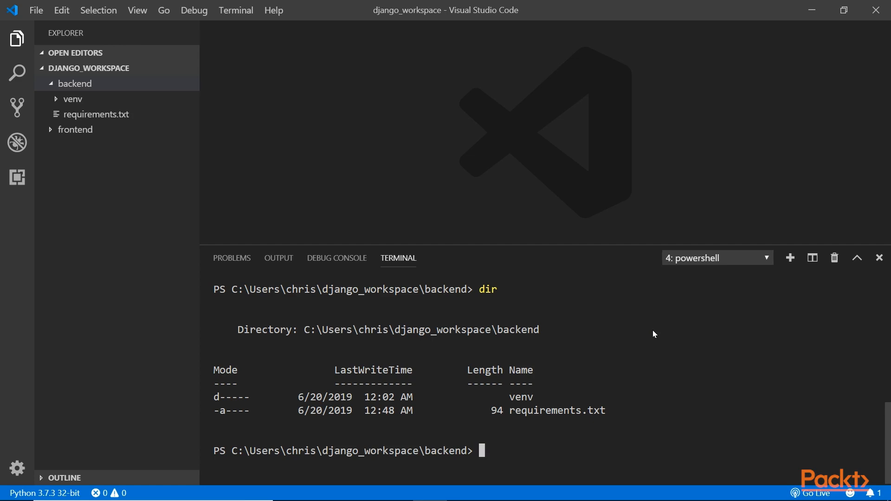
Type 'venv' in the PowerShell terminal after listing the backend folder
type("venv")
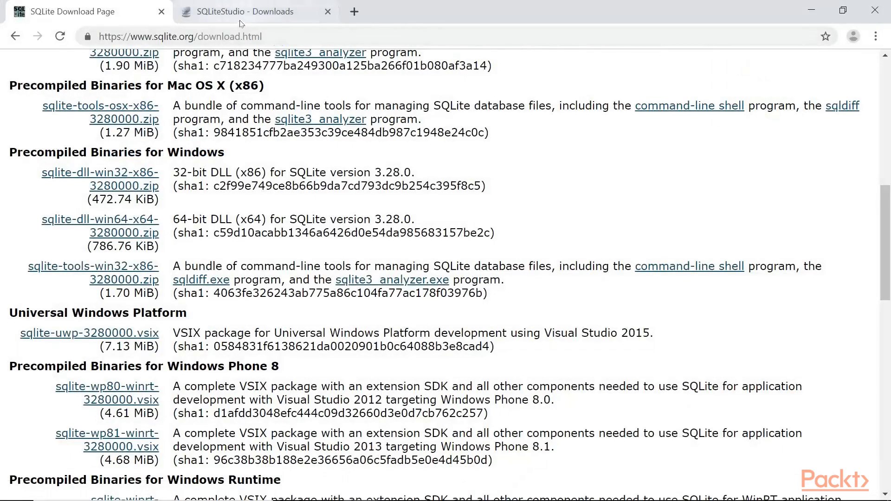
Switch to the SQLiteStudio Downloads tab and scroll to the latest stable release table
left_click(253, 11)
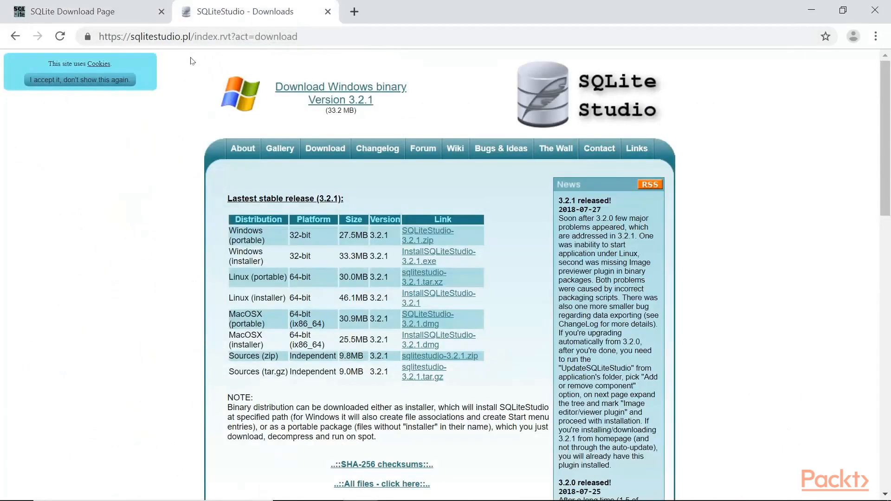
mouse_move(185, 194)
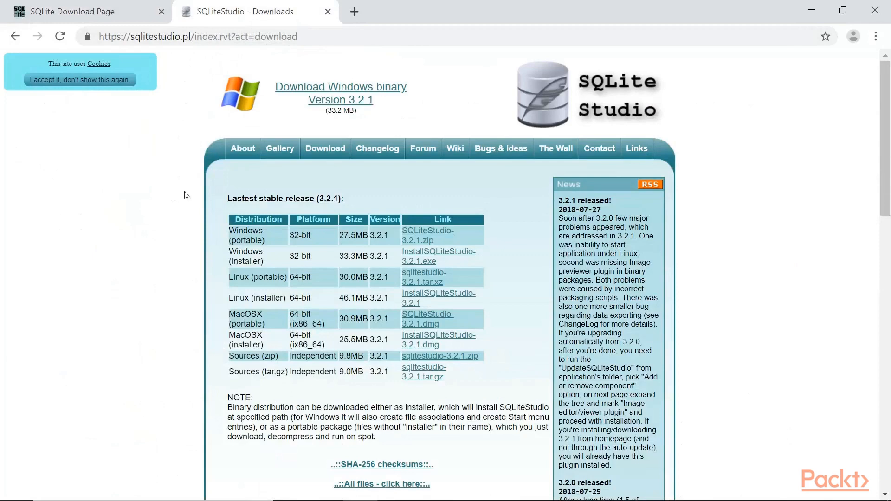
scroll("down", 3)
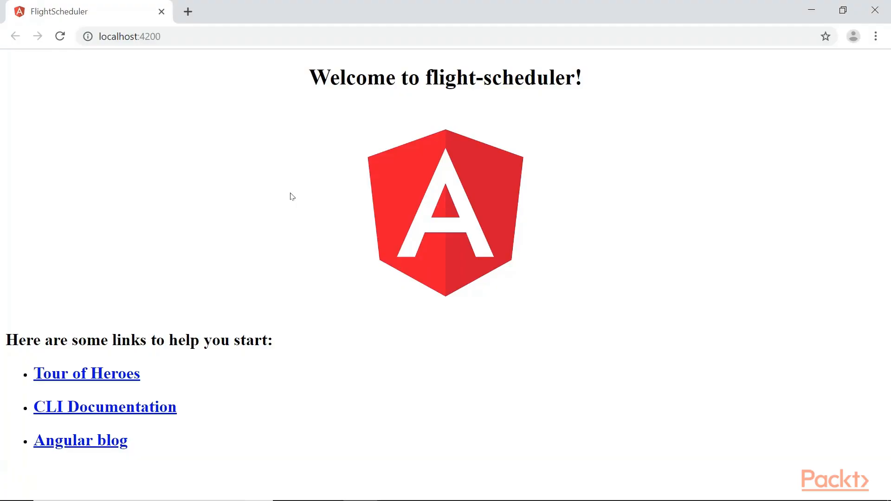
mouse_move(574, 291)
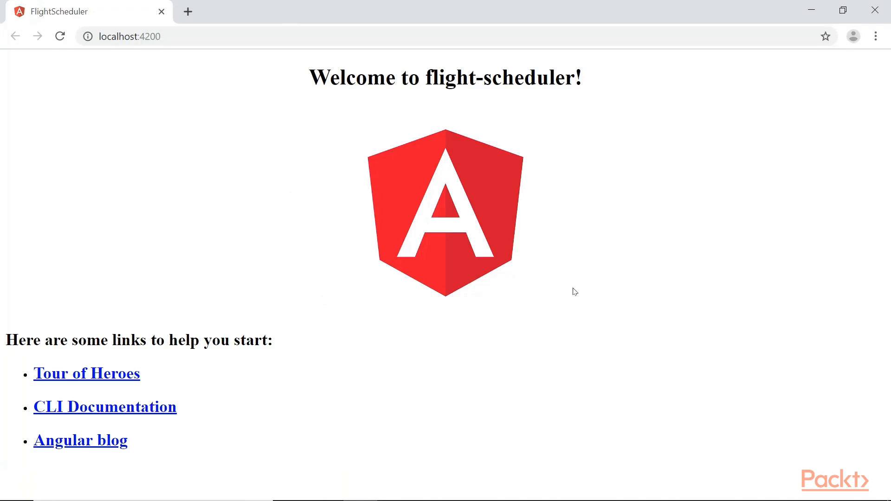
mouse_move(626, 292)
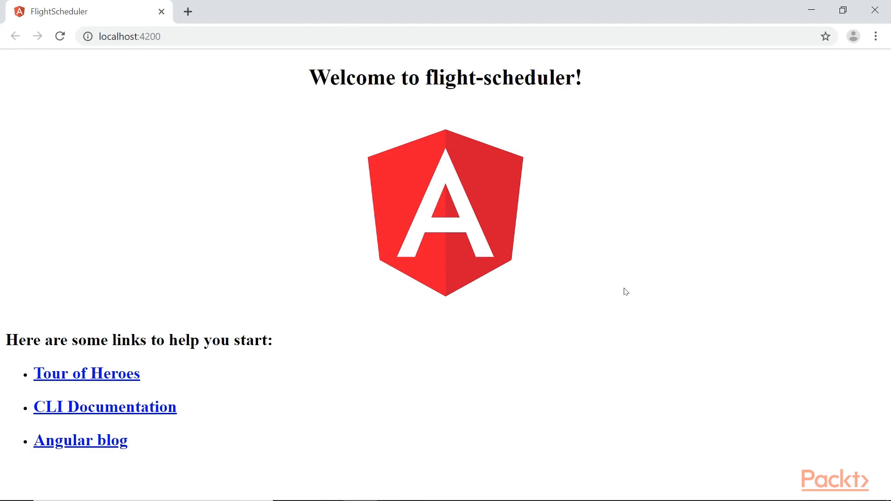
mouse_move(640, 311)
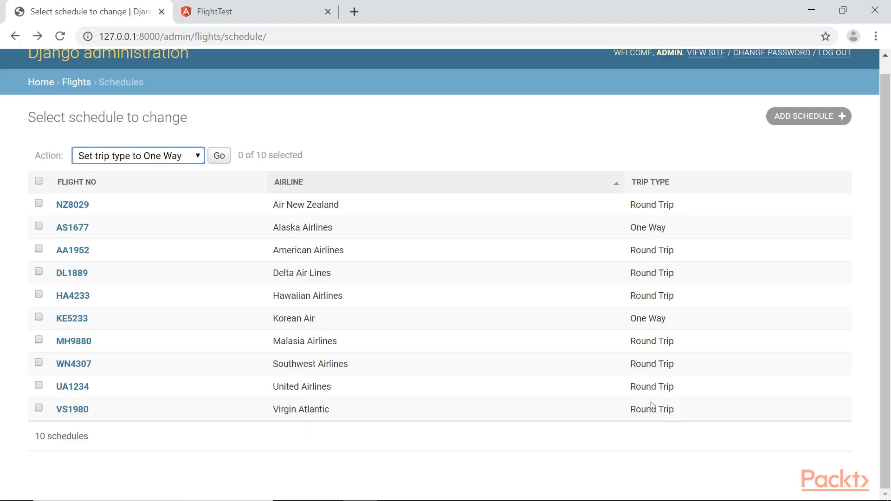
mouse_move(42, 196)
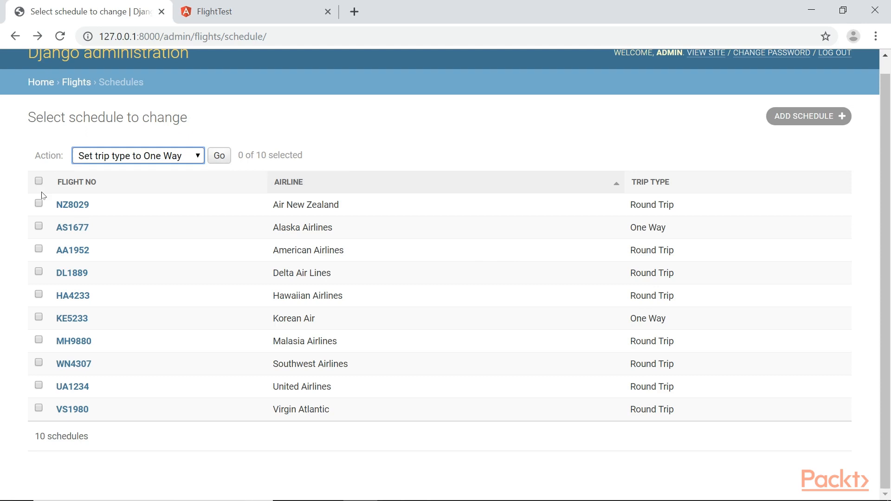
Tick the select-all checkbox so 10 of 10 schedules are selected for One Way
left_click(38, 180)
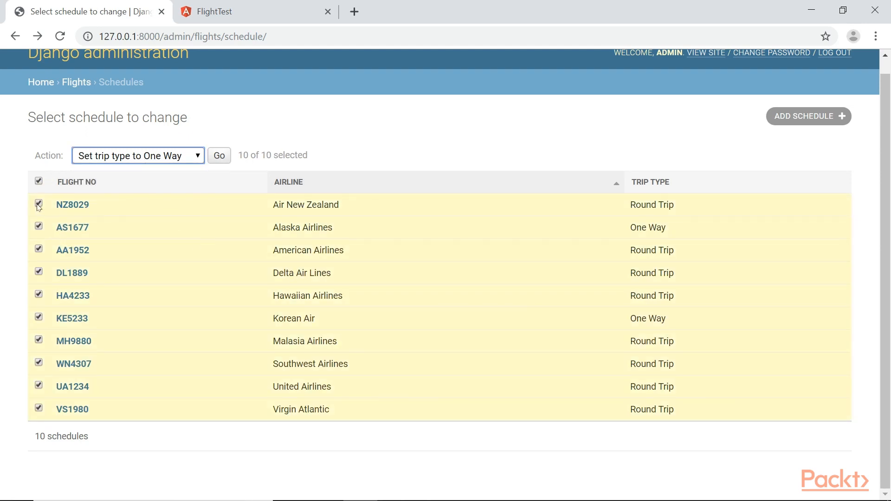
left_click(38, 181)
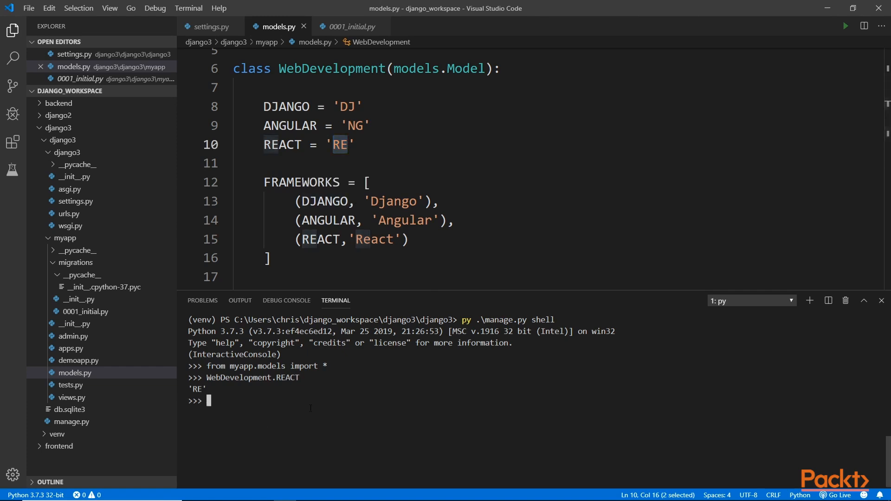
Type 'WebDevelopment.' in the Django shell to query another model attribute
type("WebDevelopment.")
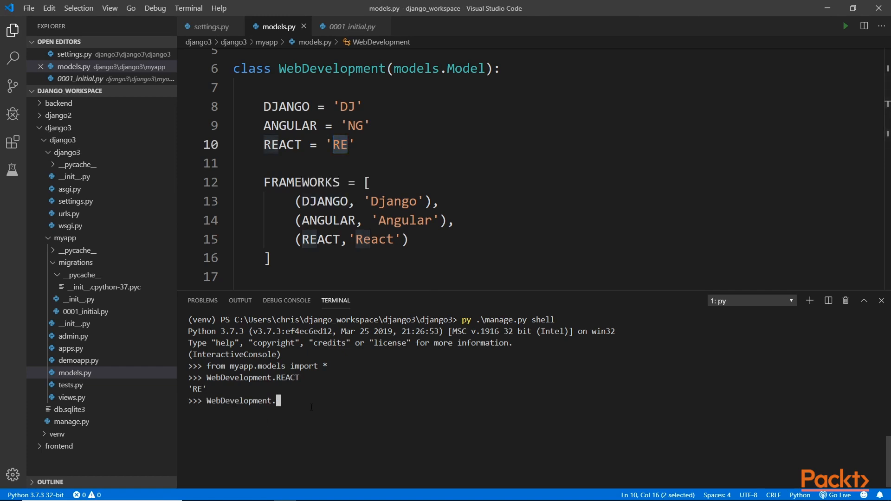